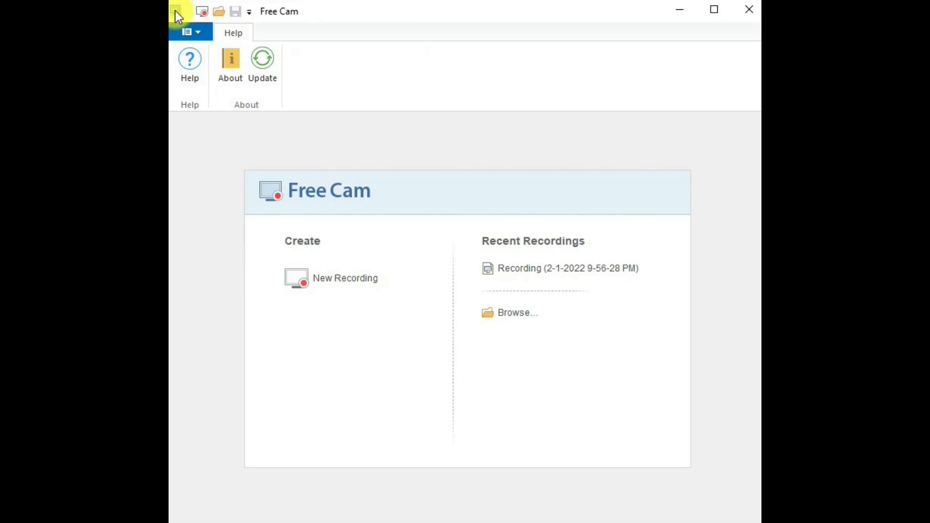
pyautogui.moveTo(201, 11)
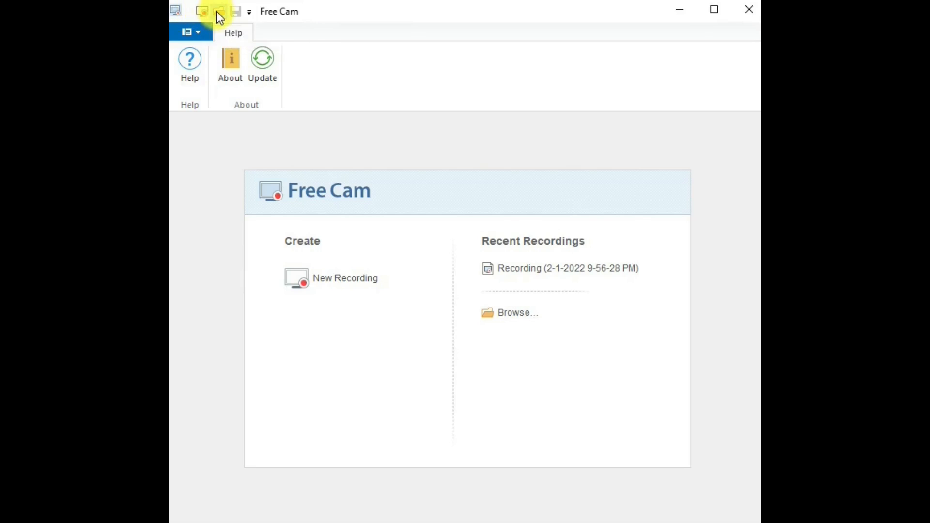
pyautogui.moveTo(218, 11)
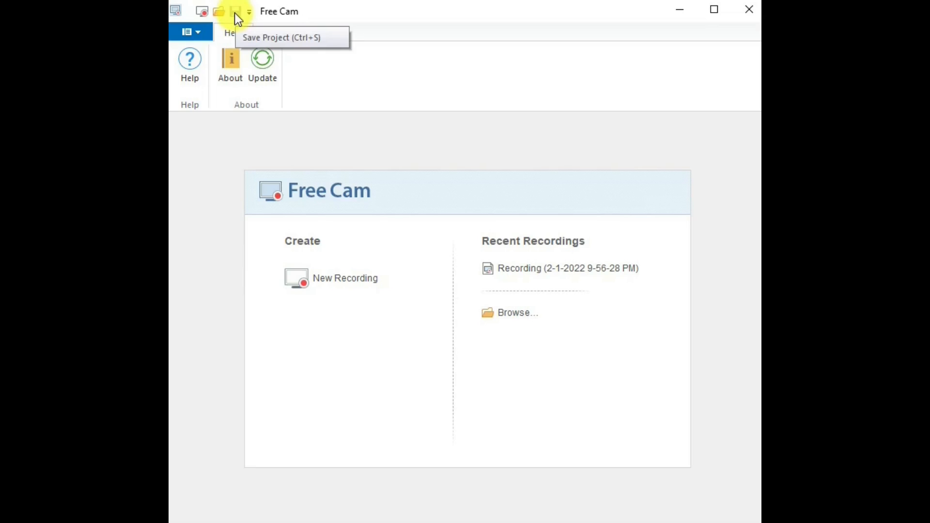
# Review the Quick Access Toolbar customization options and the File menu's project commands without starting anything
pyautogui.click(249, 11)
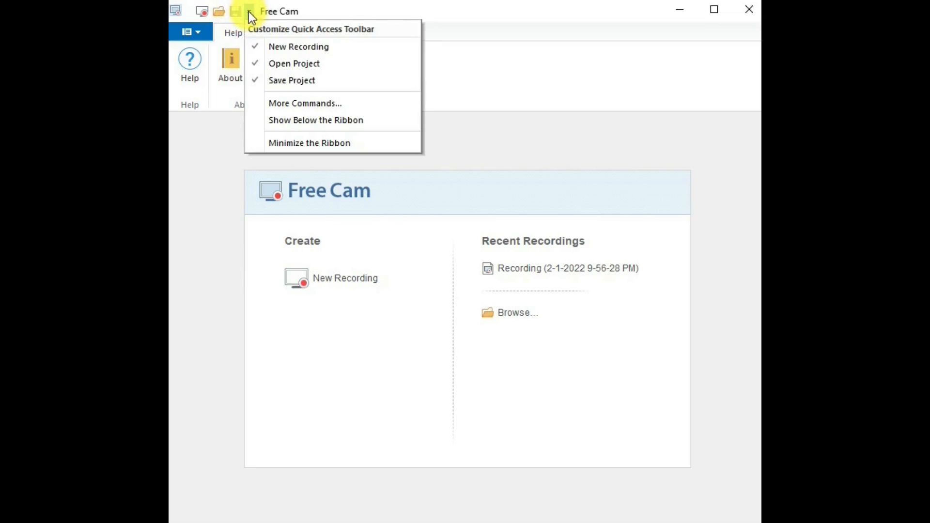
pyautogui.moveTo(215, 17)
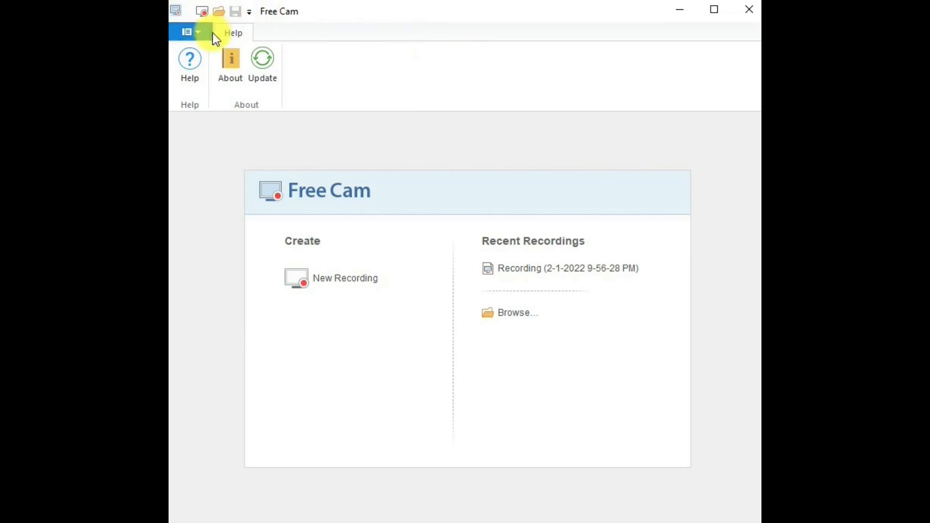
pyautogui.click(190, 32)
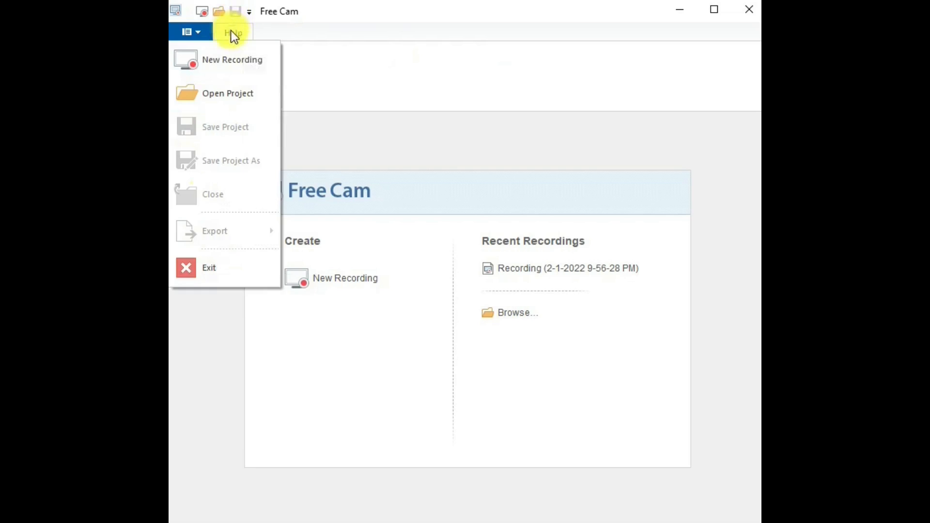
pyautogui.click(232, 33)
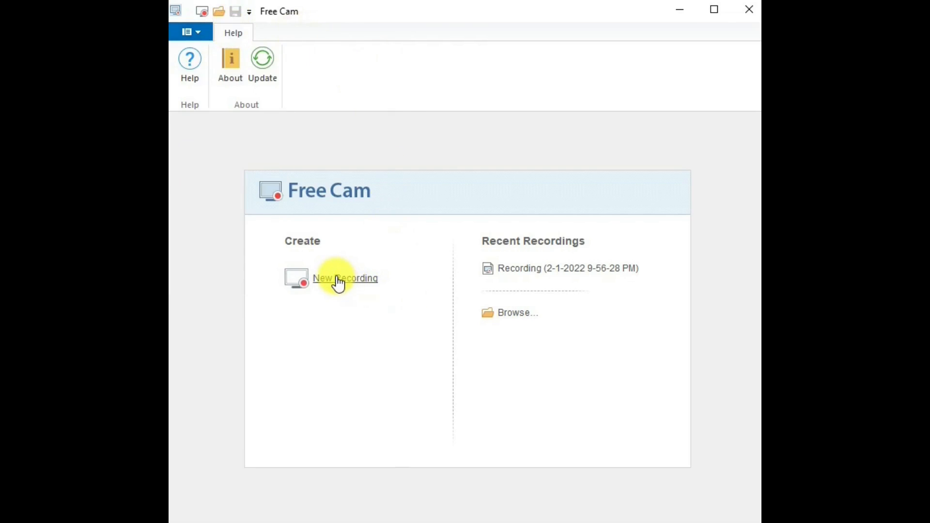
pyautogui.moveTo(567, 269)
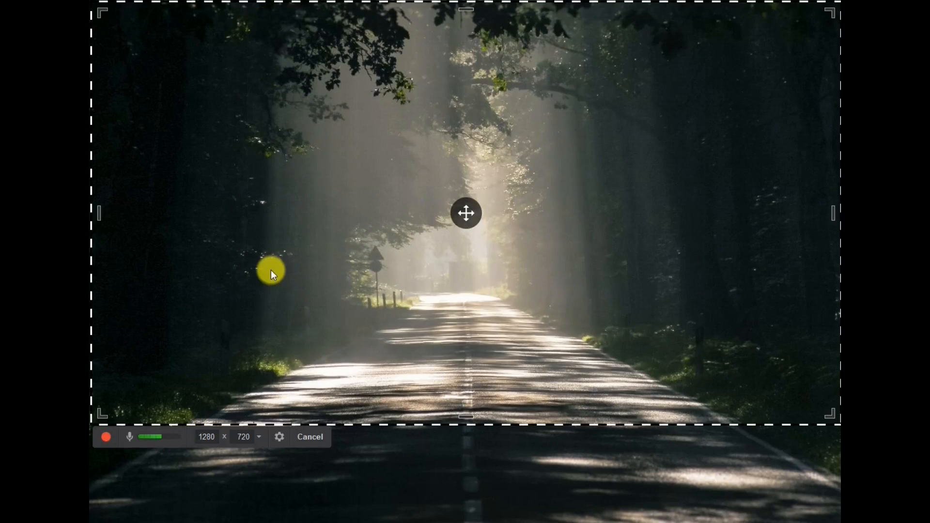
pyautogui.moveTo(106, 438)
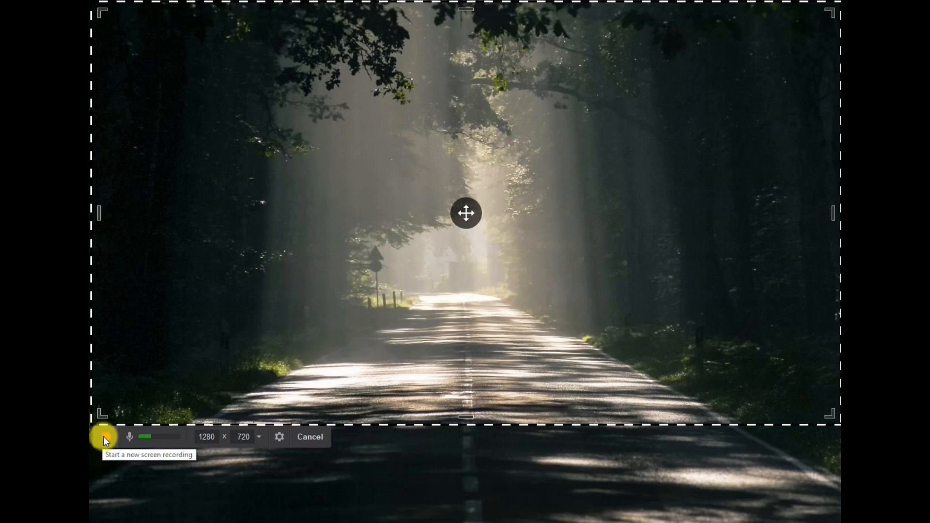
pyautogui.click(105, 437)
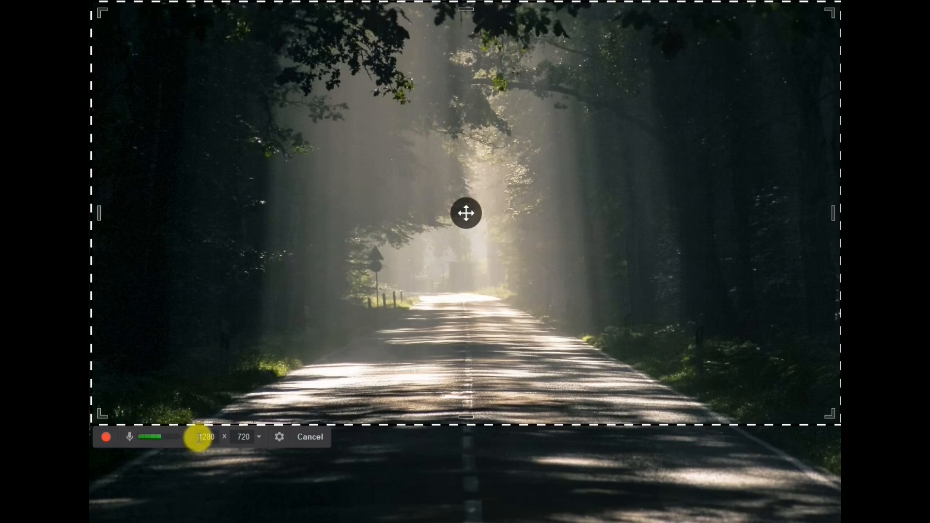
pyautogui.click(205, 436)
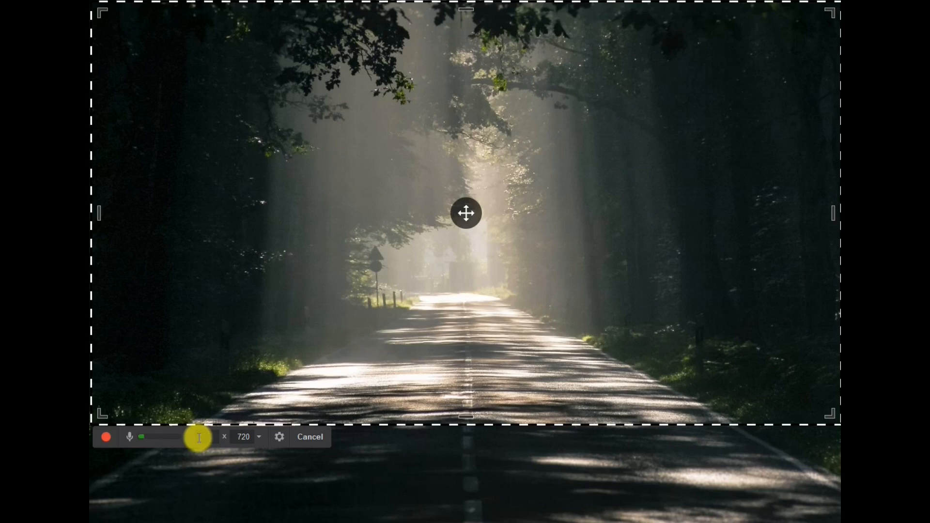
pyautogui.click(258, 436)
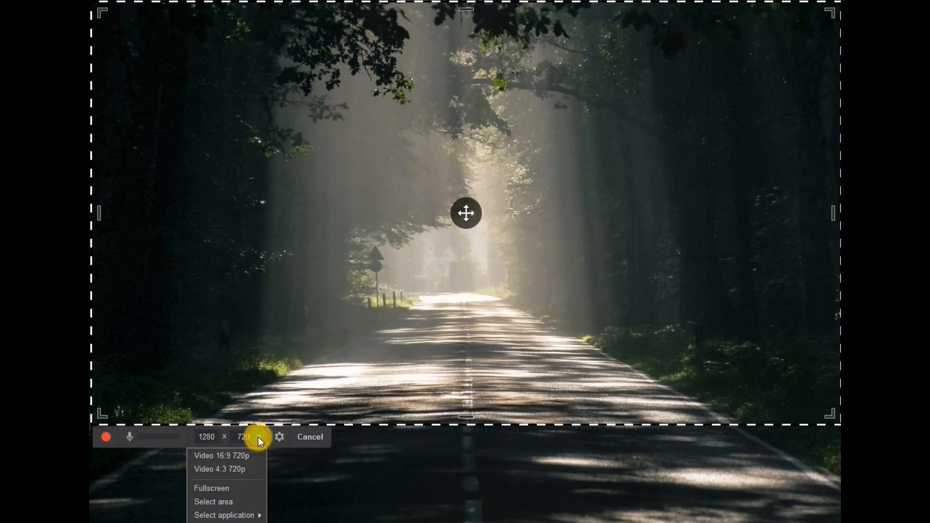
pyautogui.moveTo(301, 477)
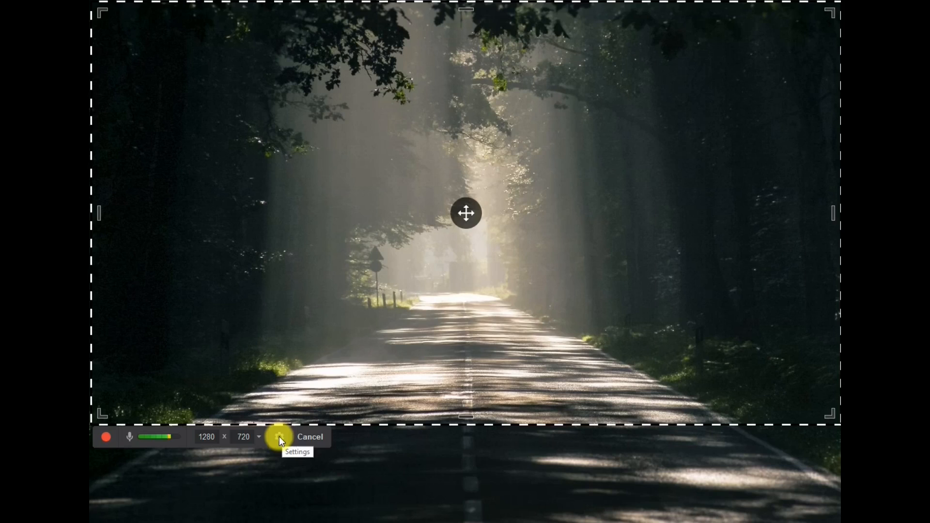
# Enable Microphone audio in the recording settings, review the Advanced options, and confirm with OK
pyautogui.click(279, 436)
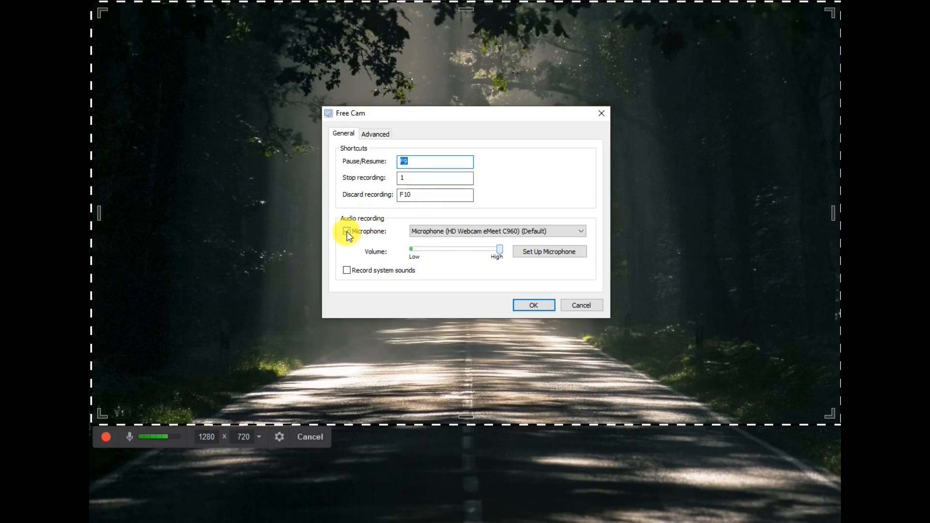
pyautogui.click(346, 231)
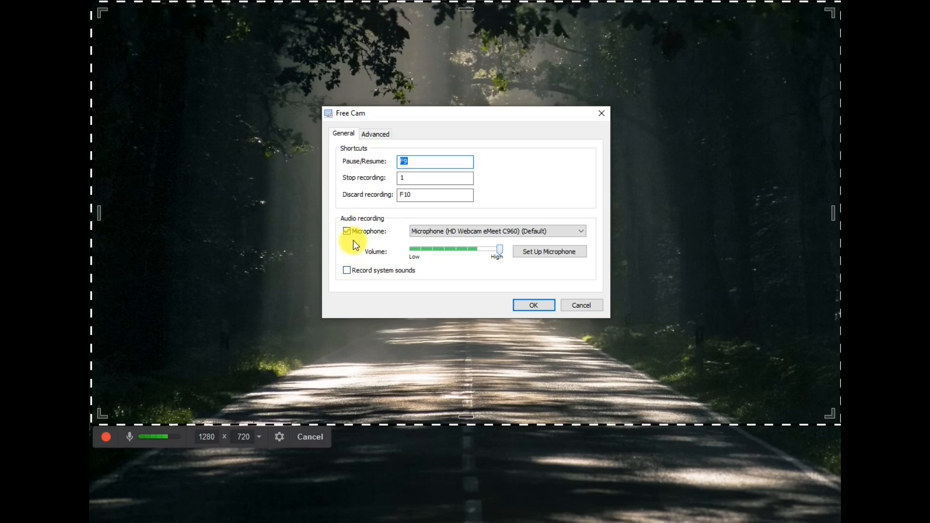
pyautogui.click(375, 133)
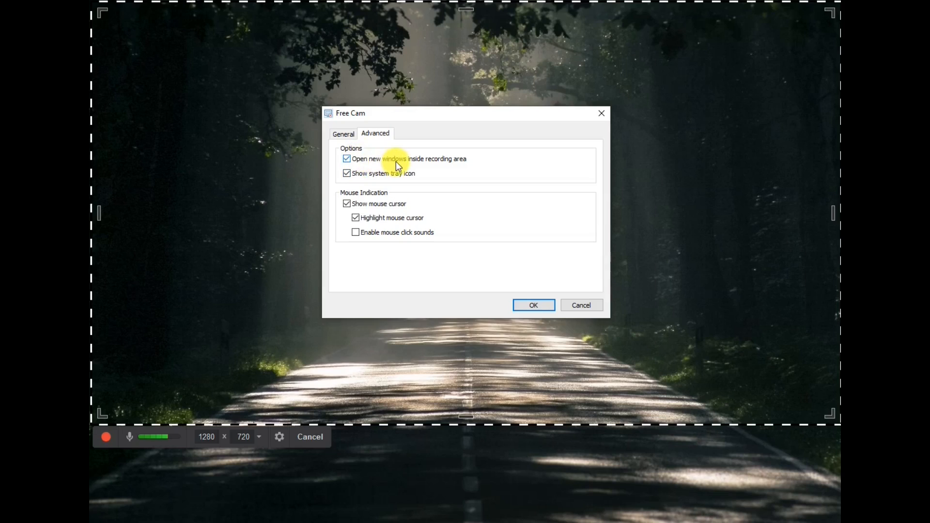
pyautogui.moveTo(366, 181)
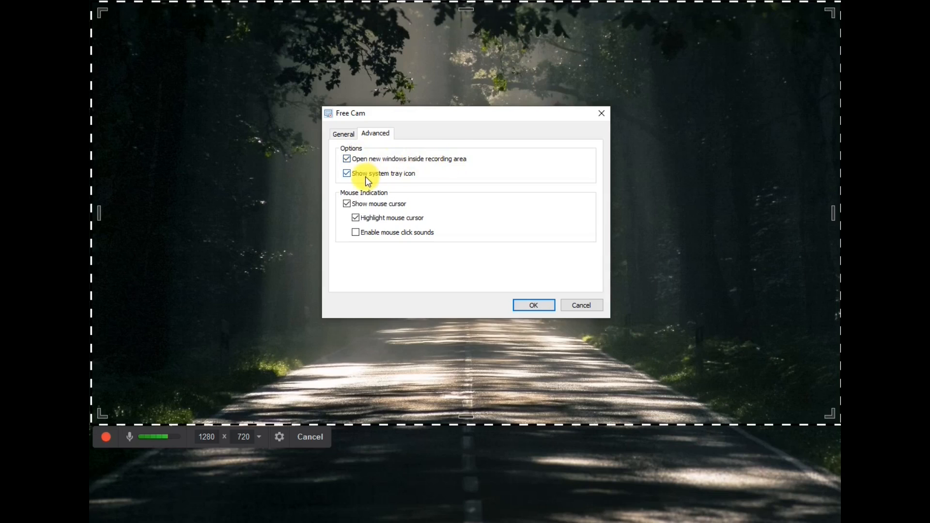
pyautogui.moveTo(415, 180)
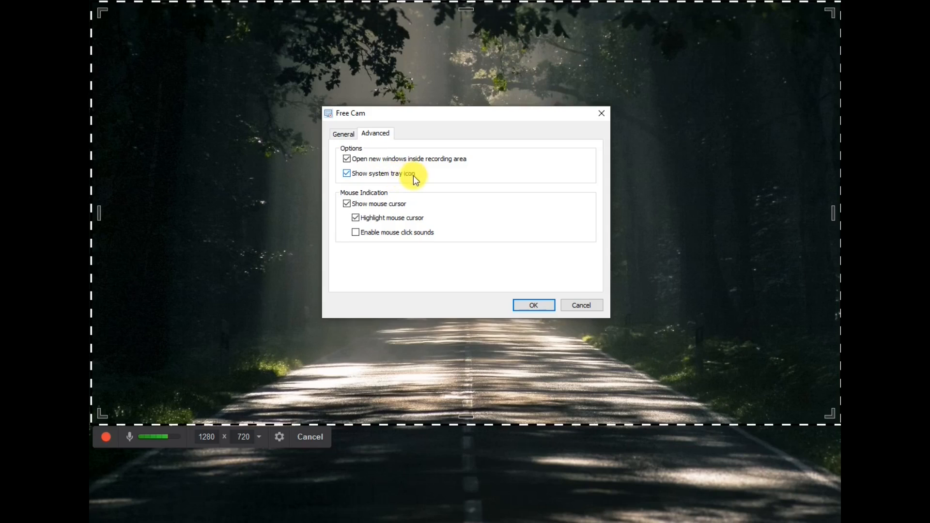
pyautogui.moveTo(361, 207)
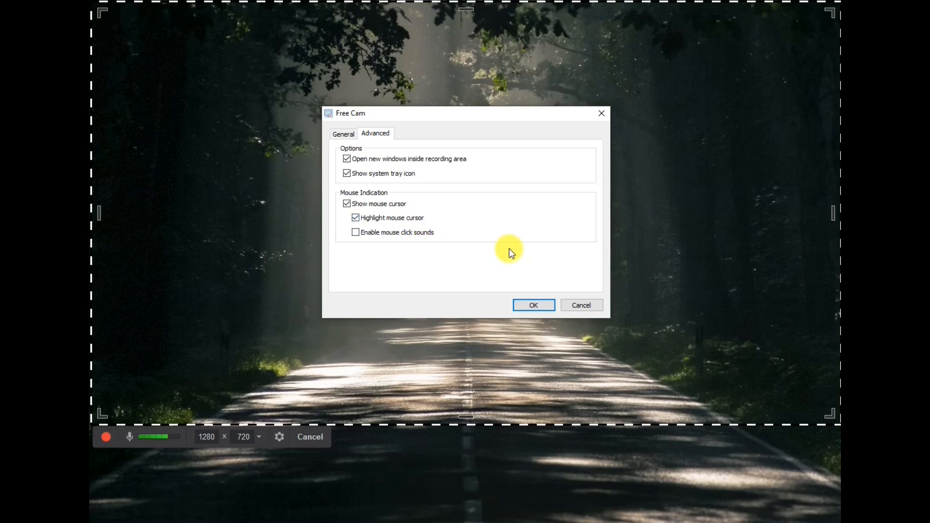
pyautogui.click(532, 305)
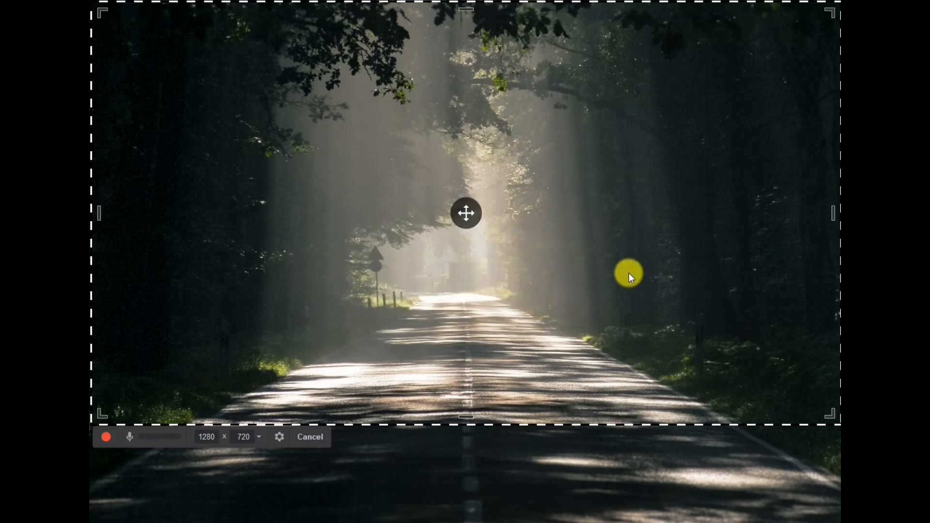
# Browse the Free Cam site's screen recording features, returning to the Features page from the top navigation
pyautogui.click(310, 437)
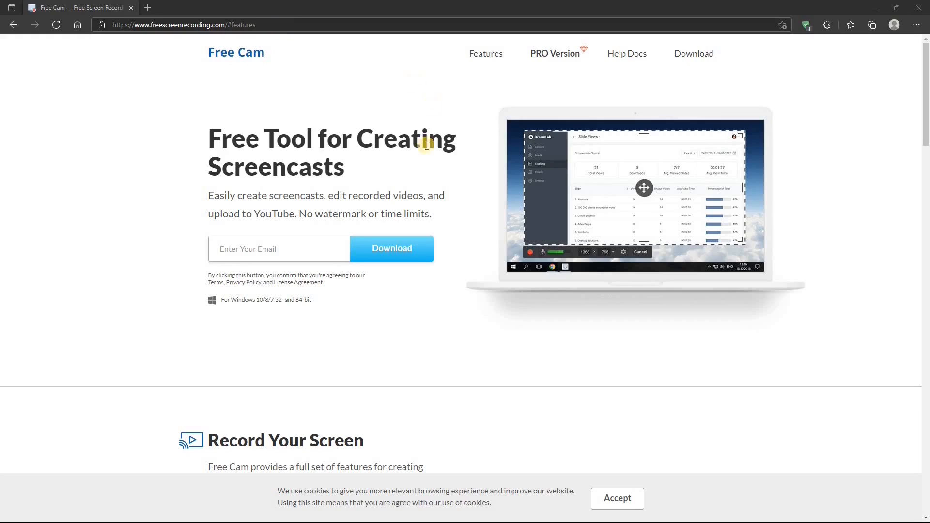
pyautogui.moveTo(923, 181)
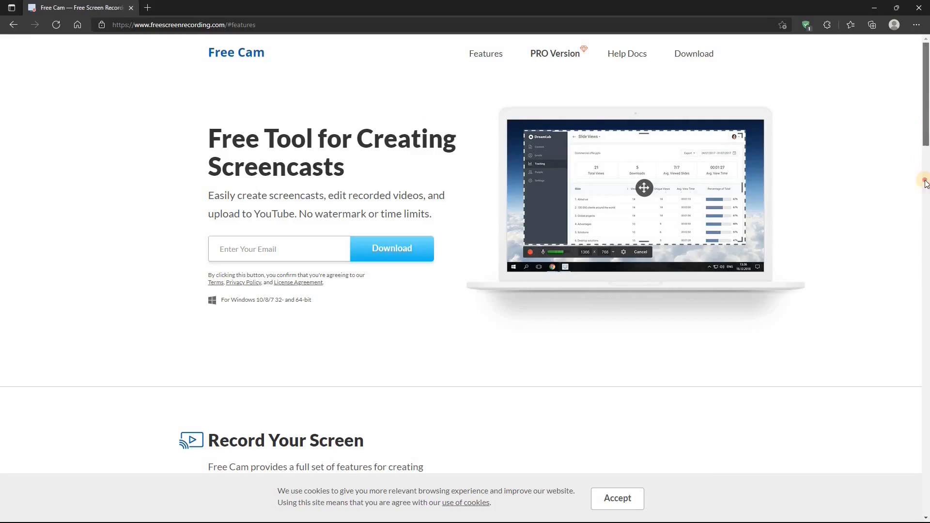
pyautogui.scroll(-3)
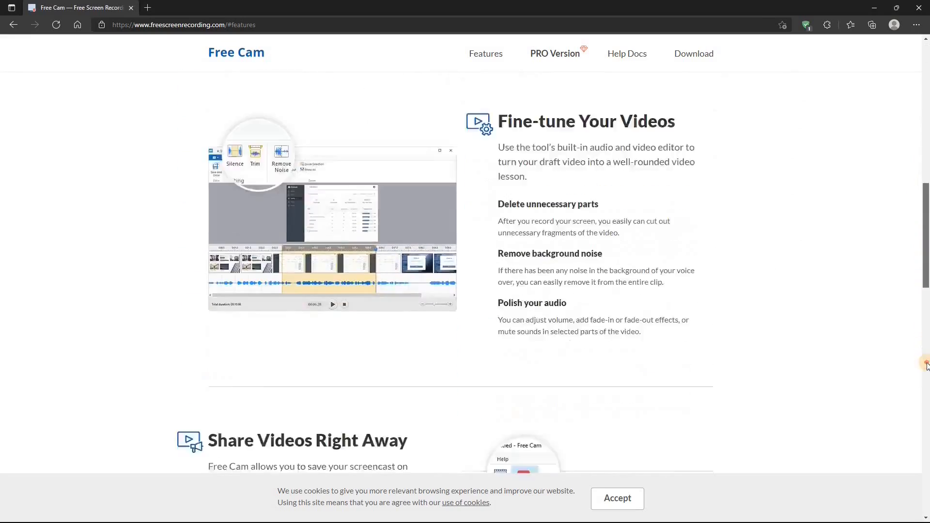
pyautogui.scroll(-3)
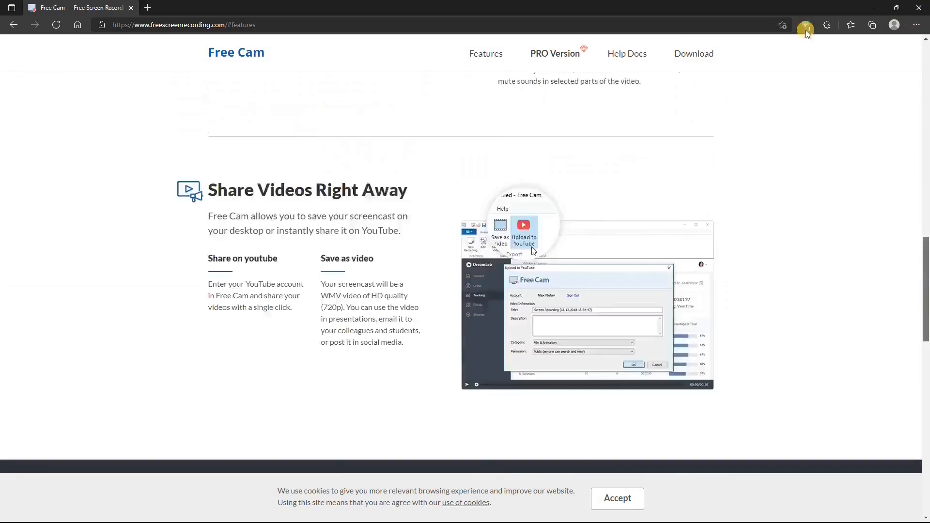
pyautogui.click(485, 53)
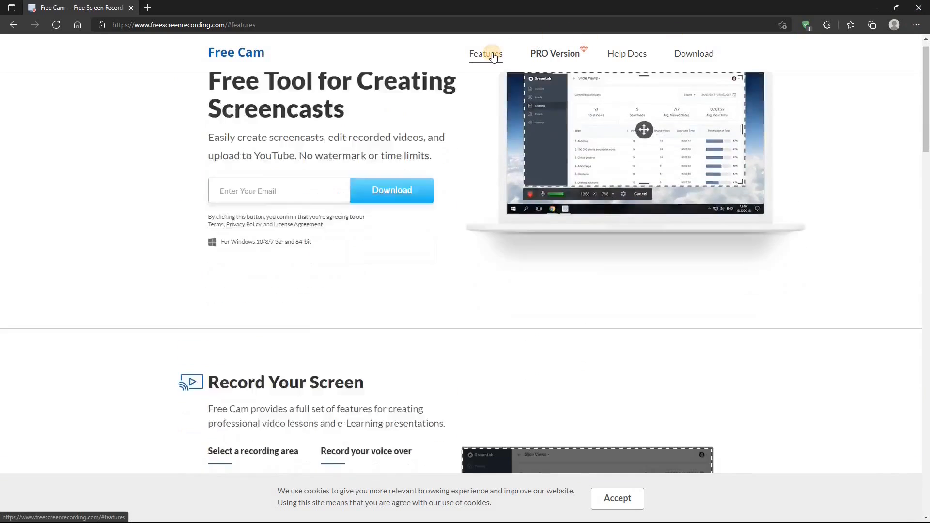
pyautogui.scroll(-3)
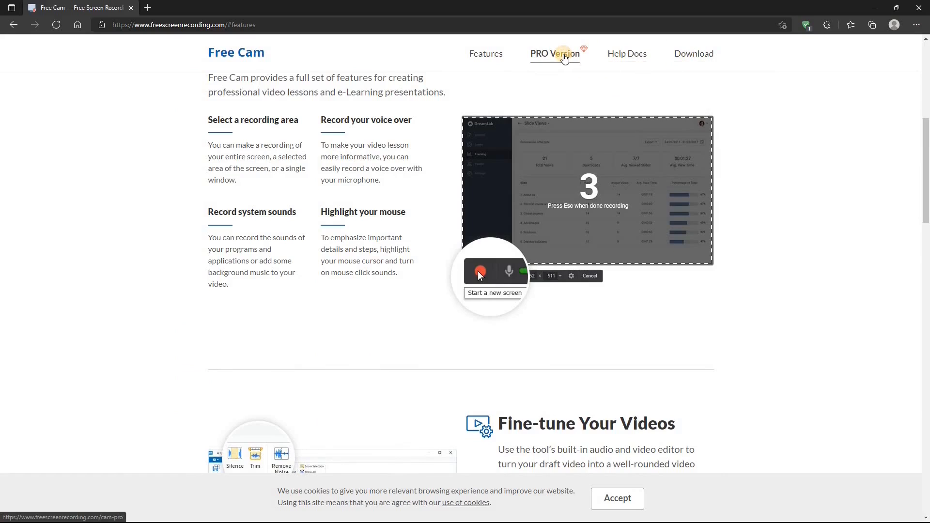
pyautogui.click(554, 53)
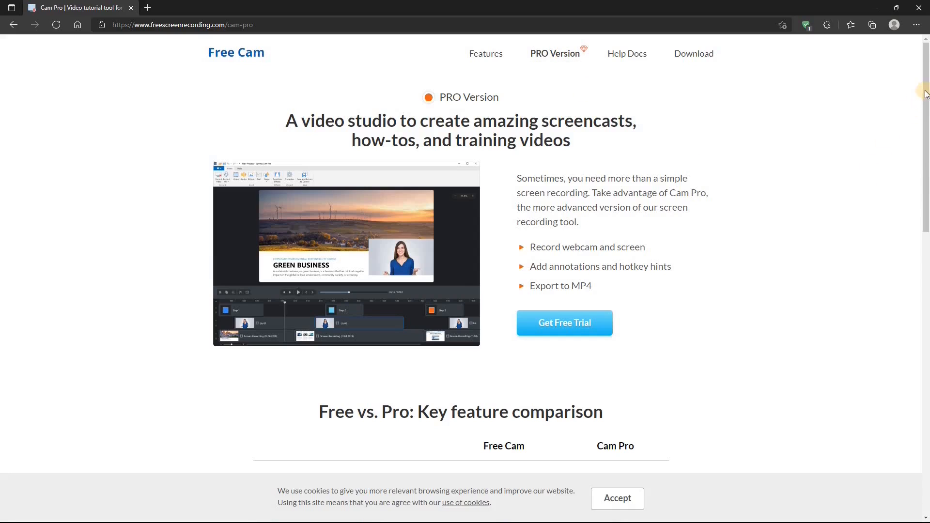
pyautogui.scroll(-3)
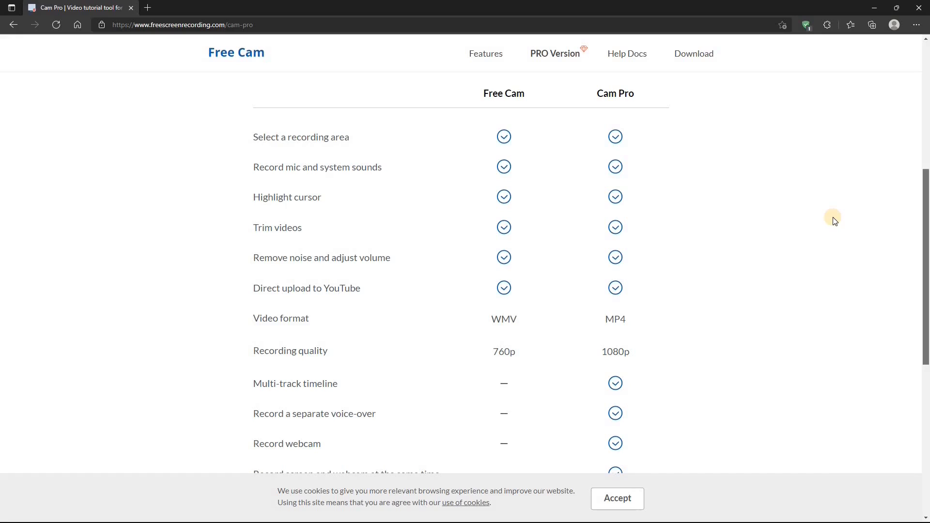
pyautogui.moveTo(924, 230)
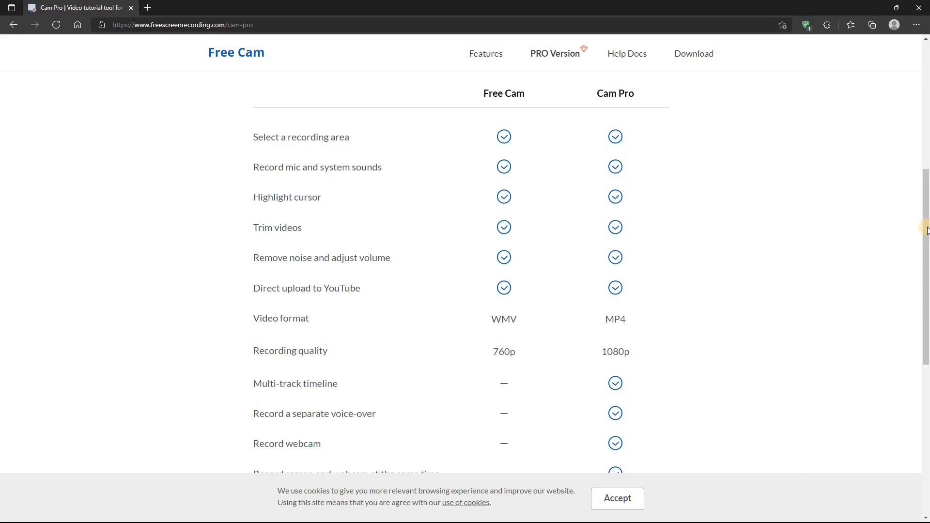
pyautogui.scroll(-3)
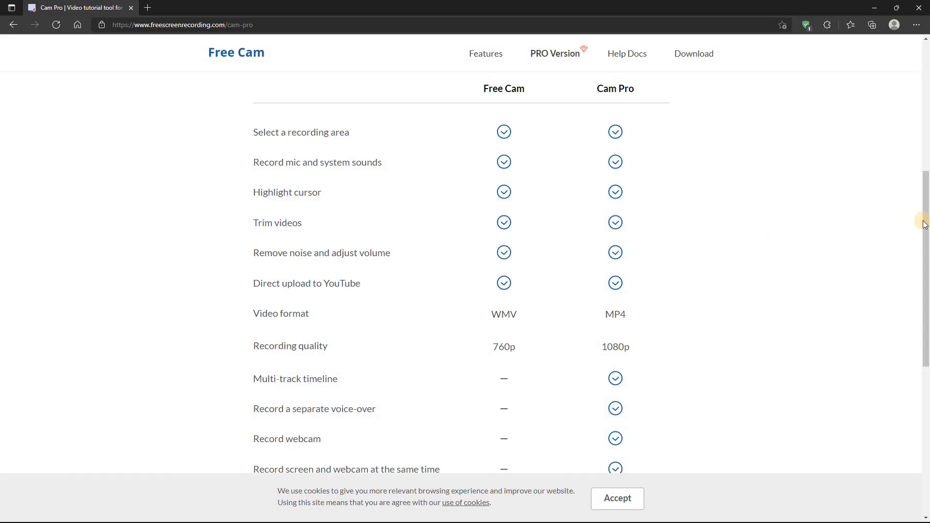
pyautogui.scroll(-3)
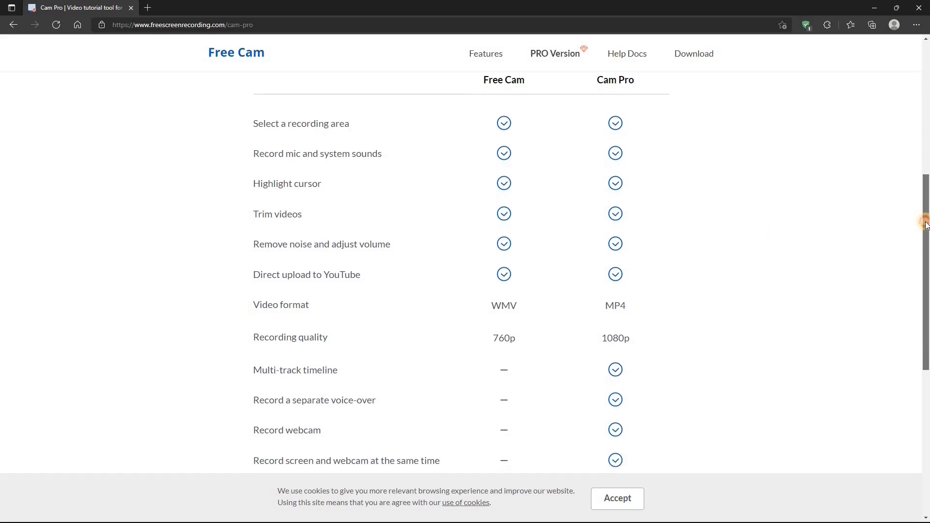
pyautogui.scroll(-3)
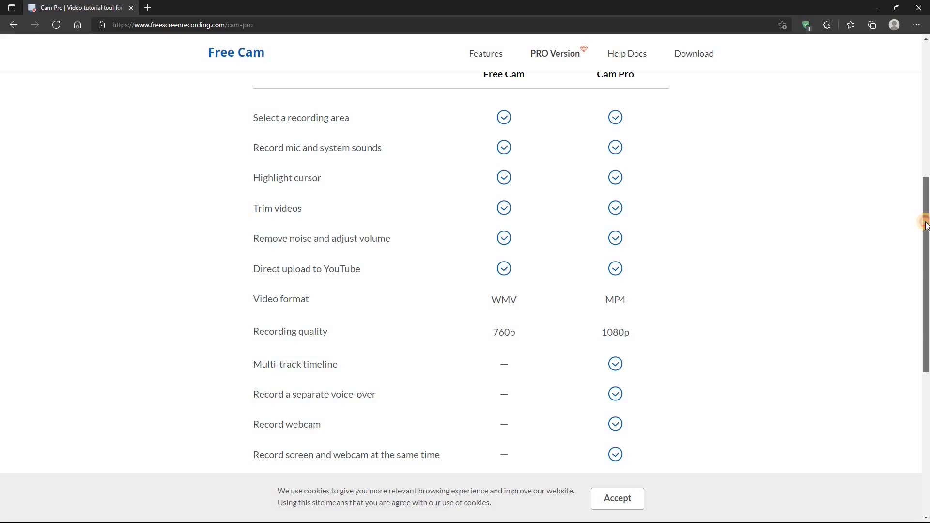
pyautogui.scroll(-3)
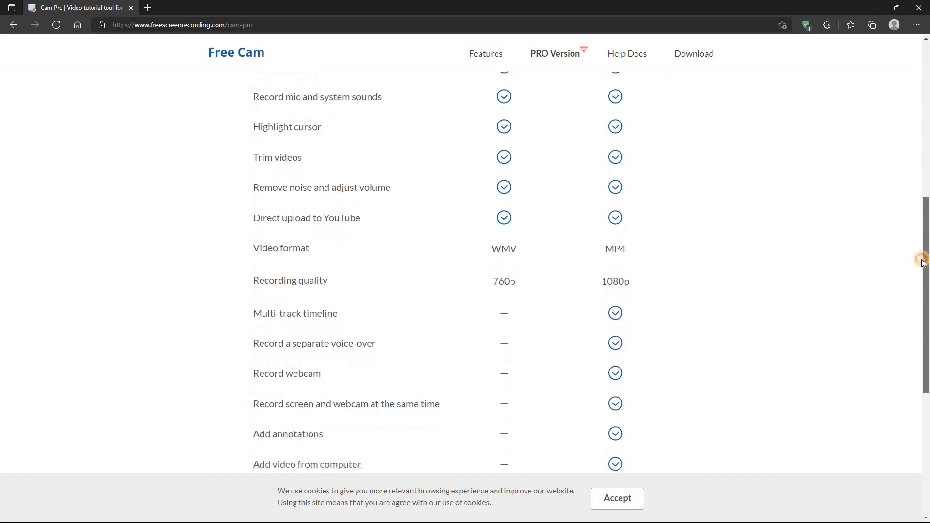
pyautogui.scroll(-3)
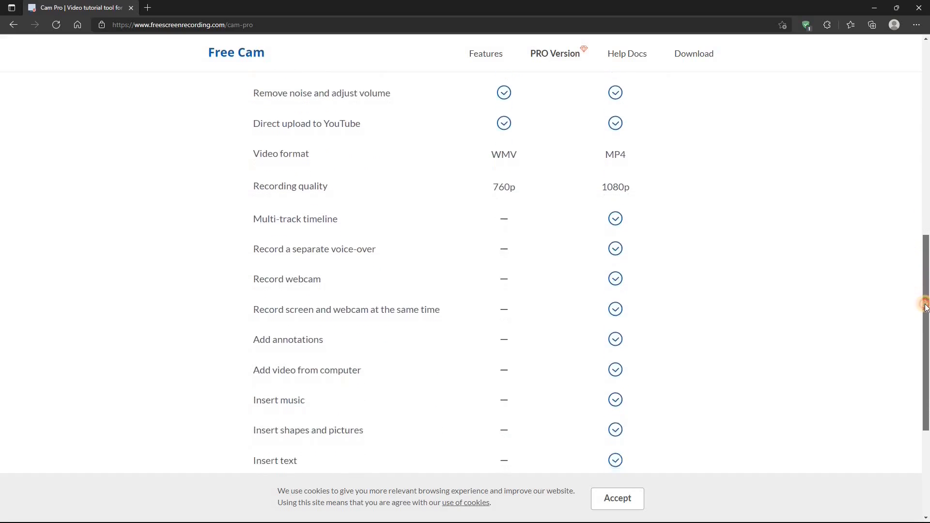
pyautogui.scroll(-3)
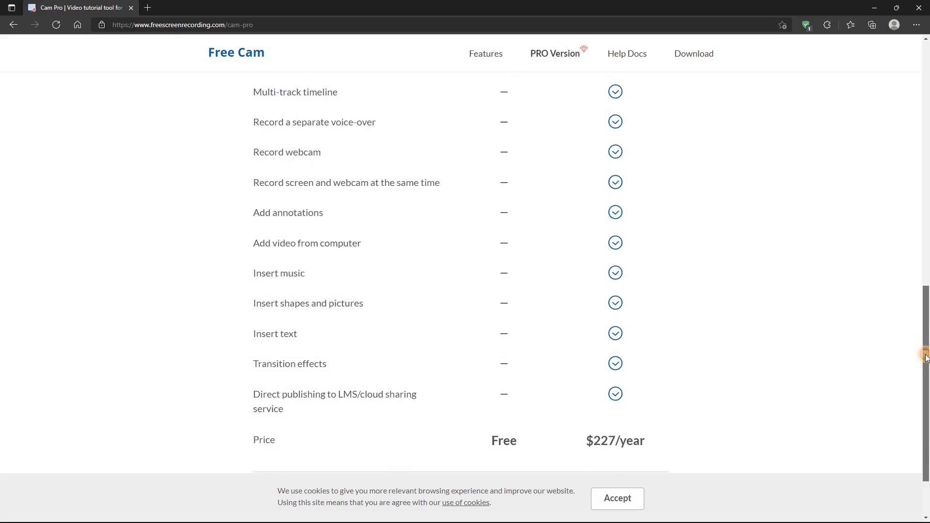
pyautogui.scroll(-3)
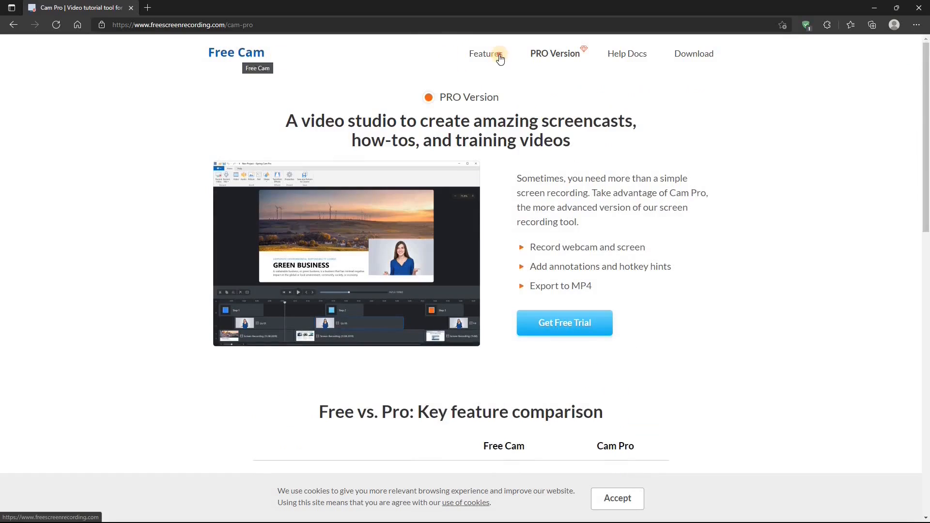
# Return to the top of the Features page and reach the free screencast tool's Download button
pyautogui.click(484, 53)
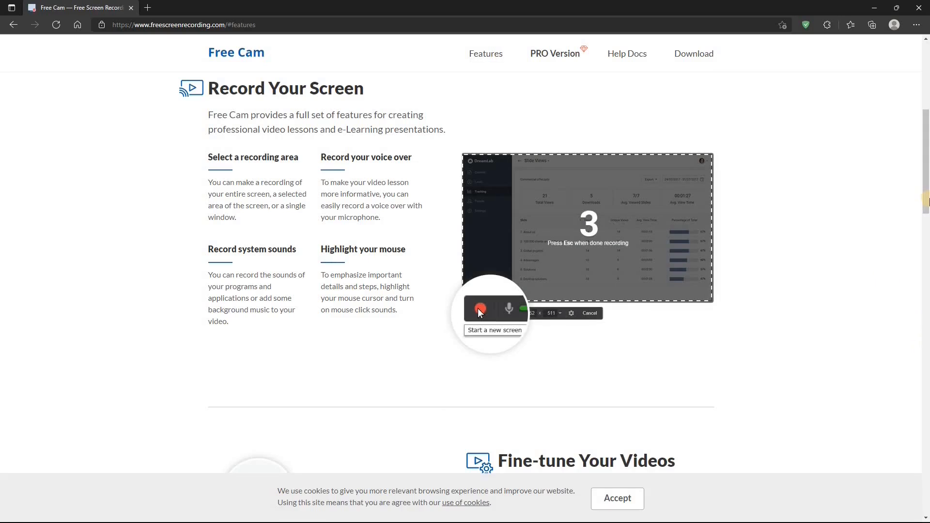
pyautogui.scroll(3)
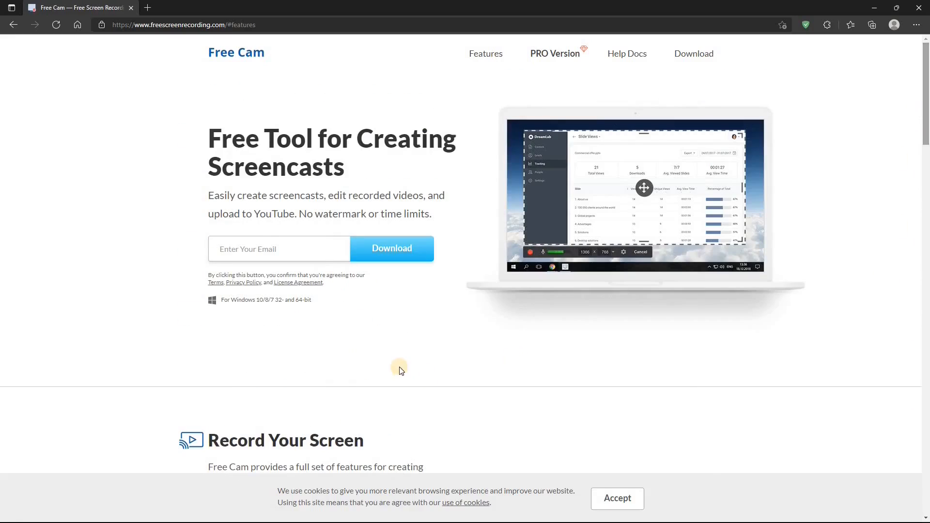
pyautogui.moveTo(380, 345)
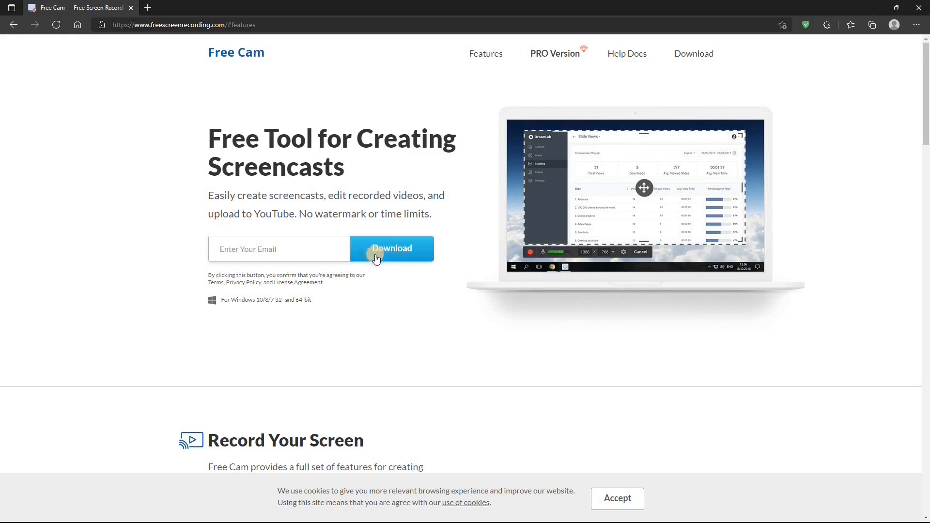
pyautogui.moveTo(386, 263)
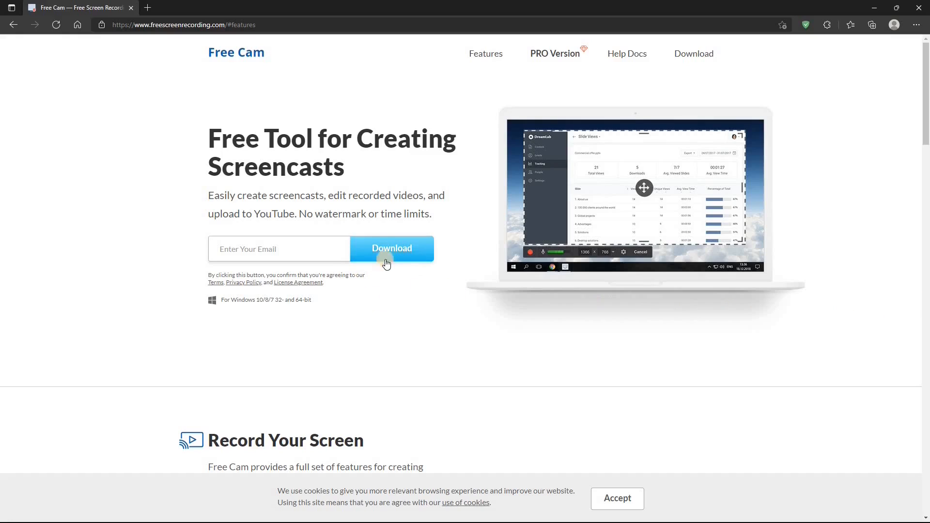
pyautogui.click(279, 249)
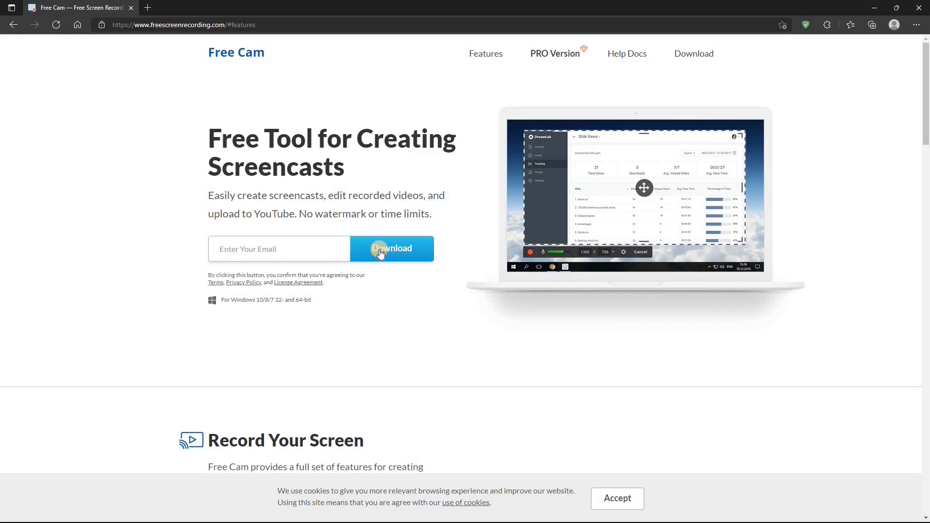
pyautogui.moveTo(395, 322)
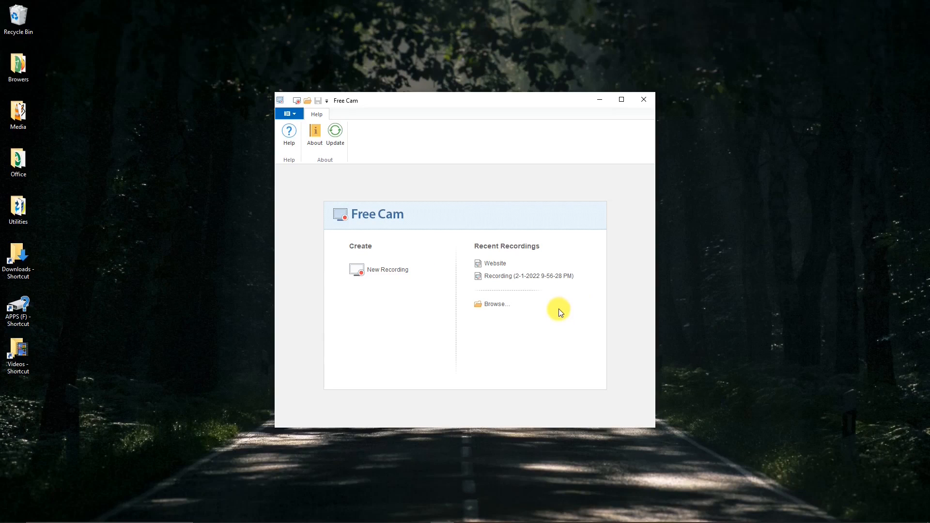
pyautogui.moveTo(553, 308)
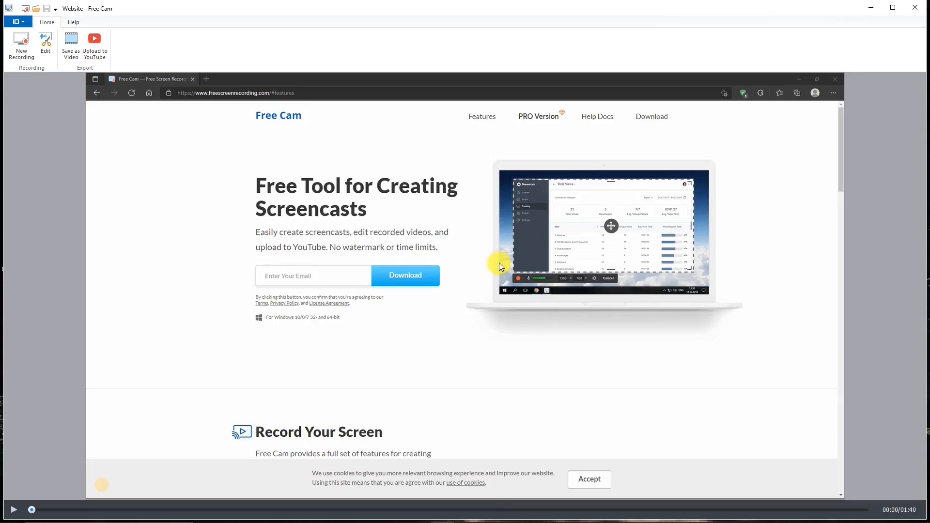
pyautogui.moveTo(287, 146)
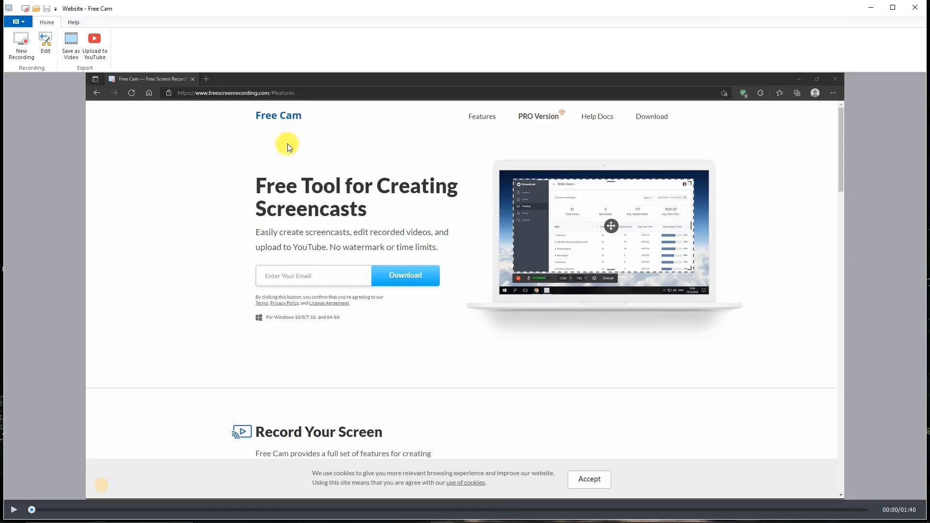
pyautogui.moveTo(89, 106)
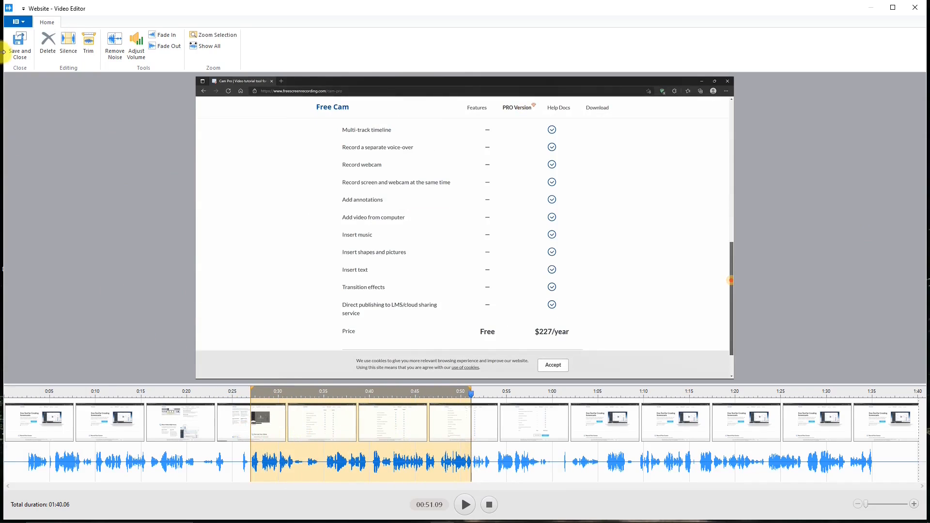
pyautogui.moveTo(47, 44)
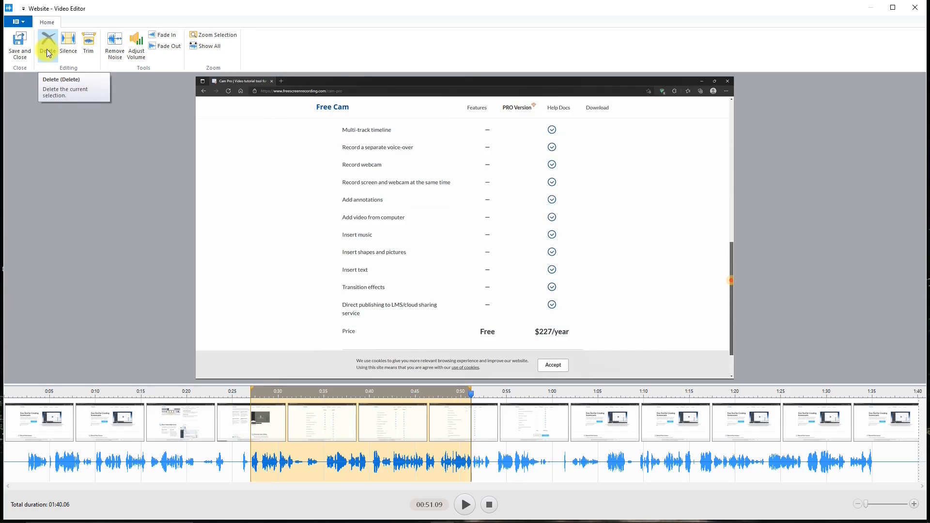
pyautogui.moveTo(68, 46)
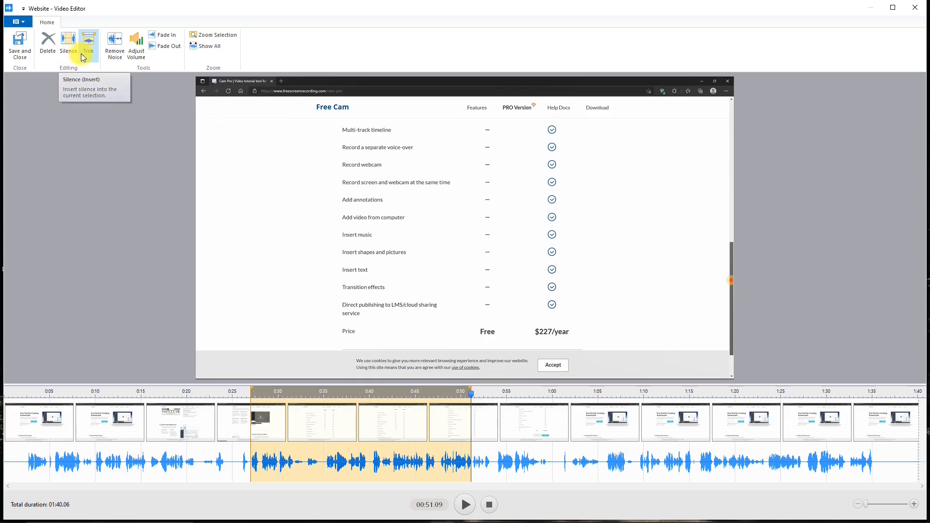
pyautogui.moveTo(109, 56)
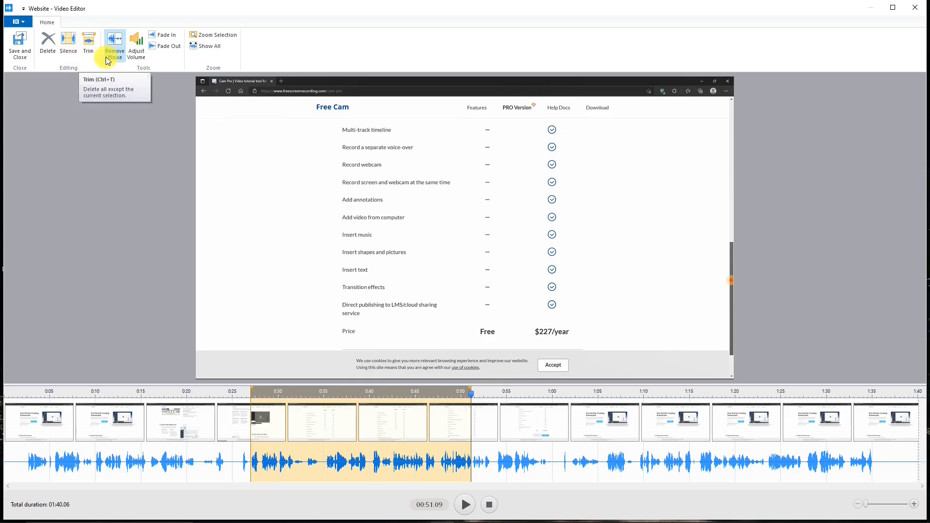
pyautogui.moveTo(136, 45)
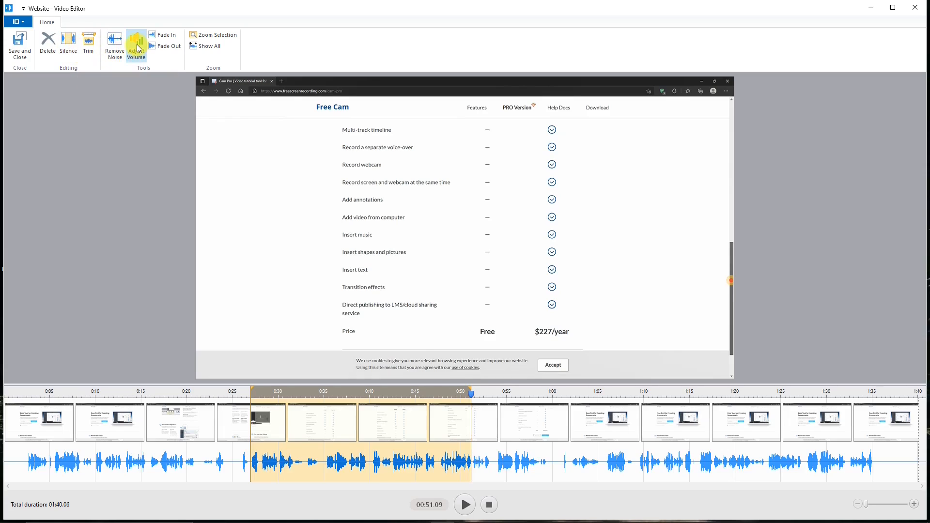
pyautogui.moveTo(169, 46)
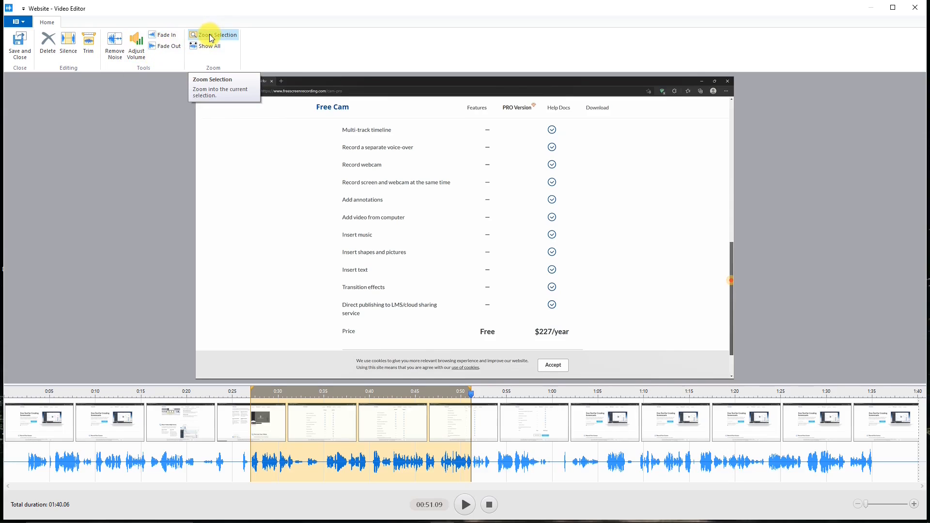
pyautogui.moveTo(212, 46)
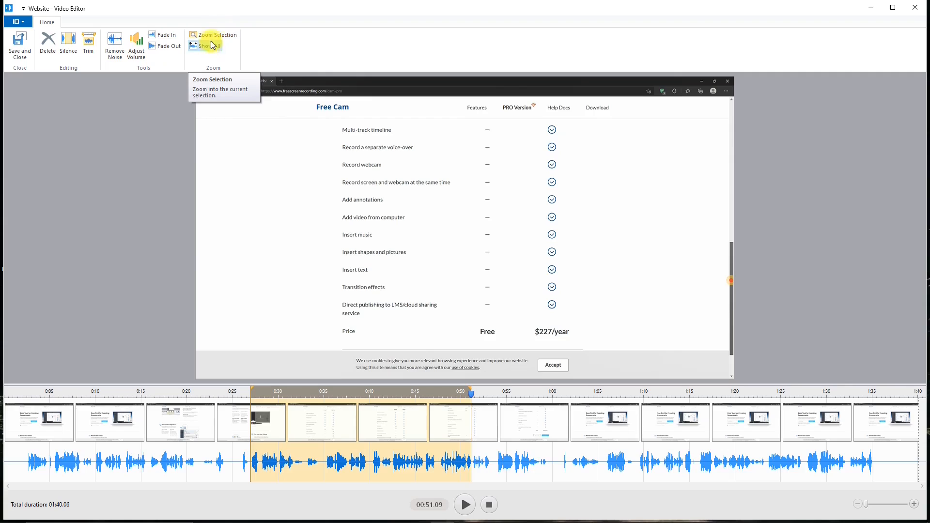
pyautogui.moveTo(207, 46)
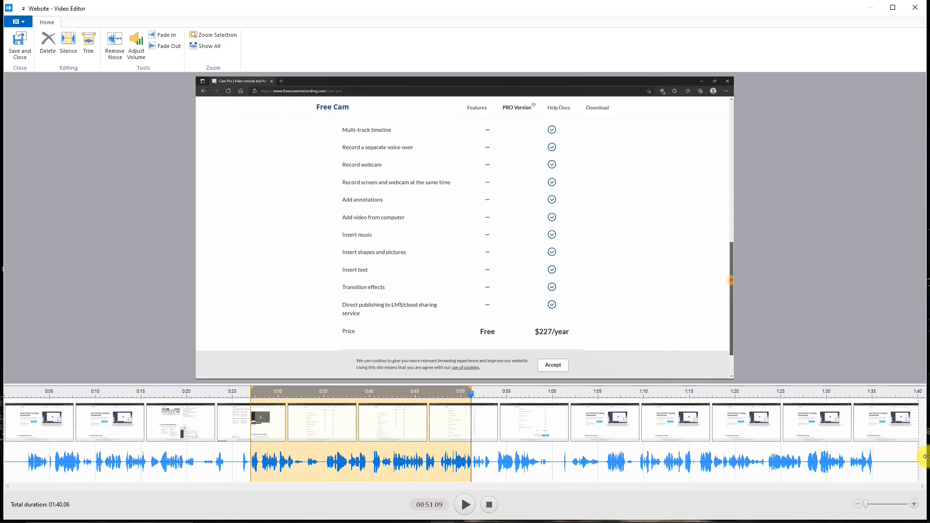
pyautogui.moveTo(814, 371)
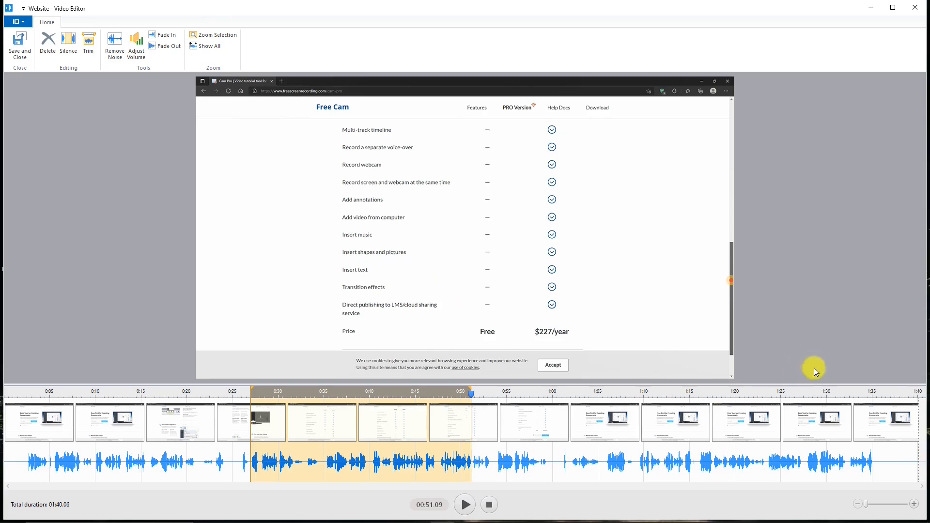
pyautogui.moveTo(42, 110)
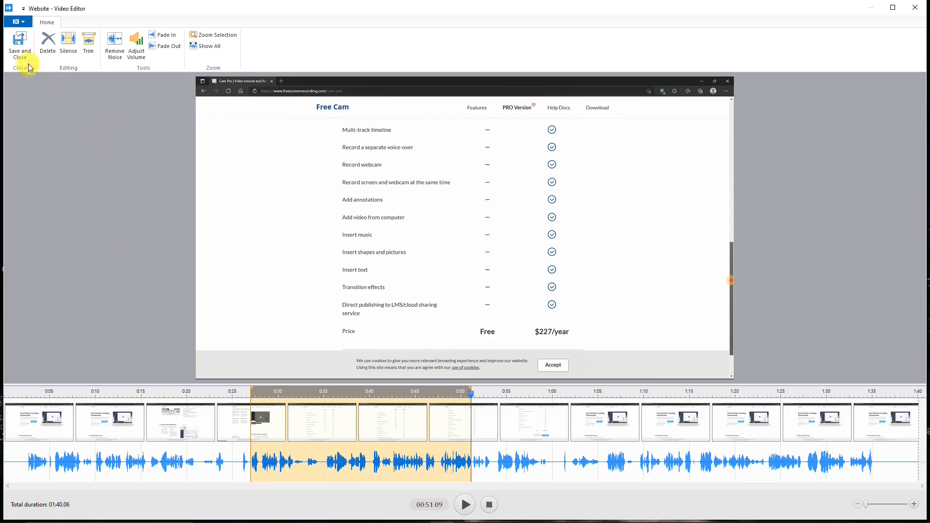
# Save and close the Website recording, then bring the new Untitled recording into the Video Editor
pyautogui.click(19, 47)
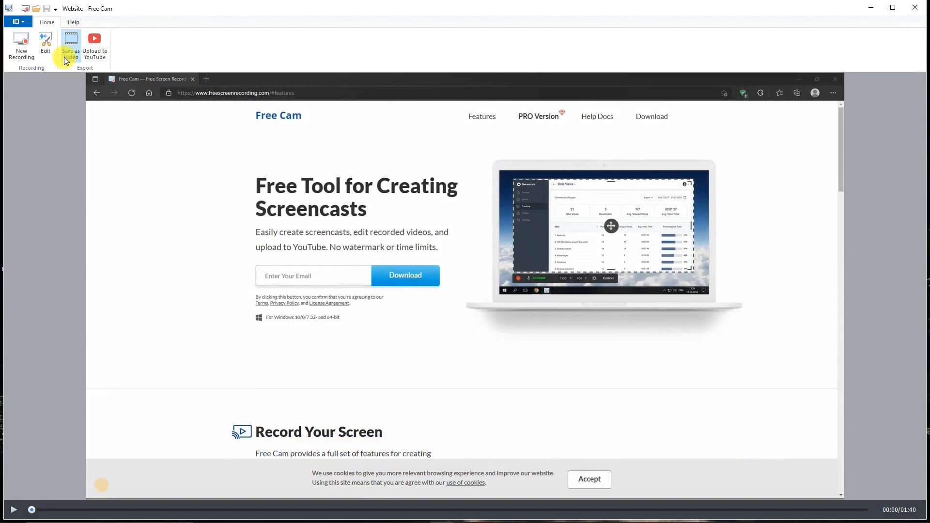
pyautogui.moveTo(70, 44)
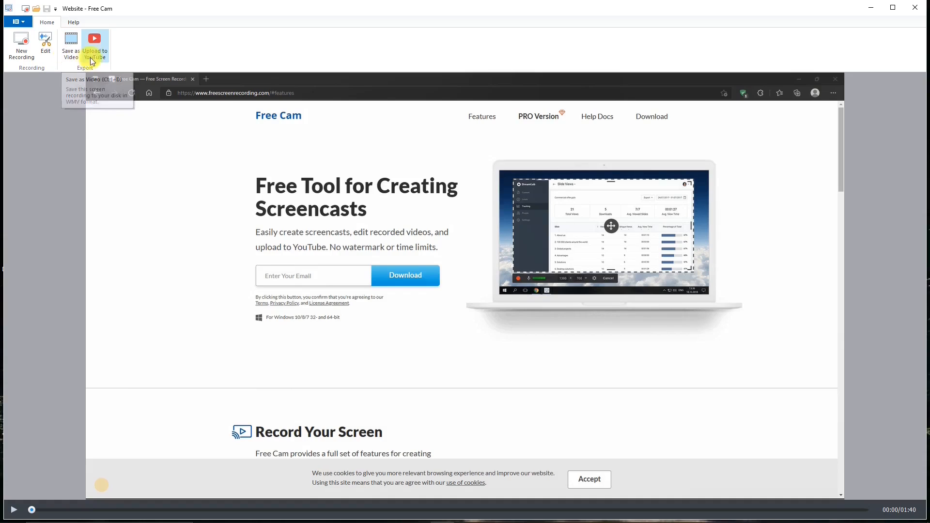
pyautogui.moveTo(115, 54)
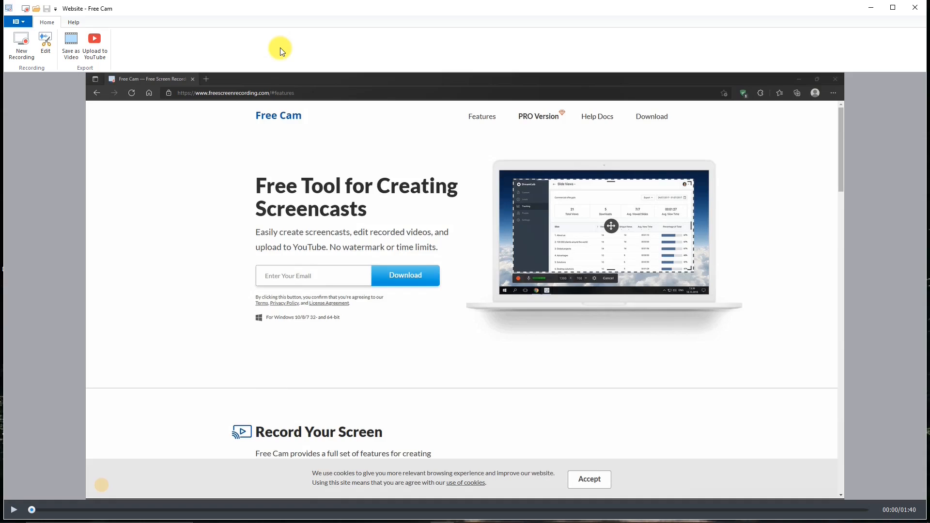
pyautogui.click(44, 46)
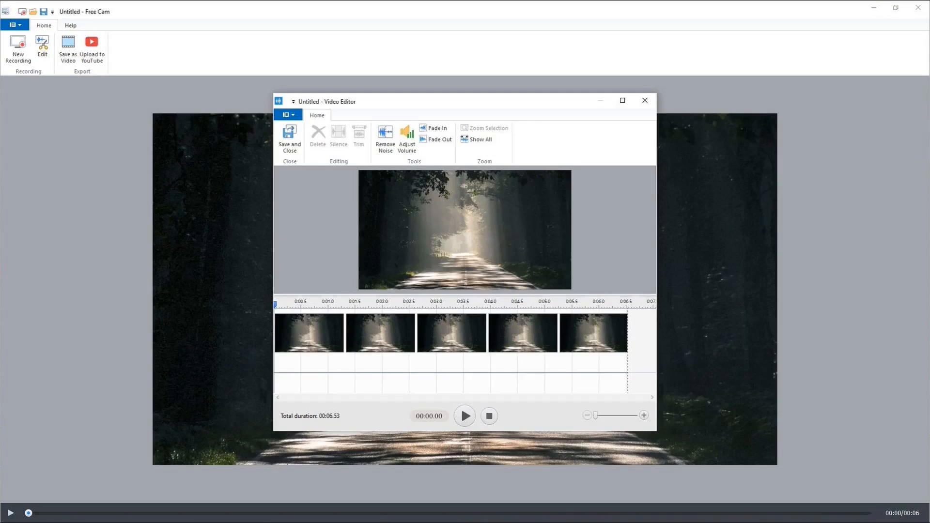